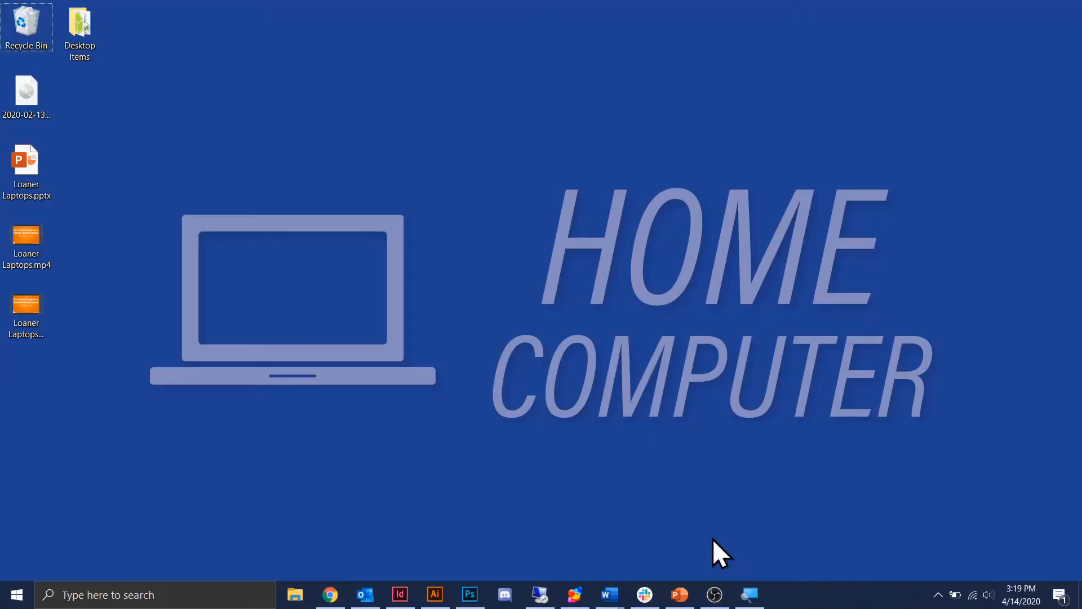
mouse_move(729, 517)
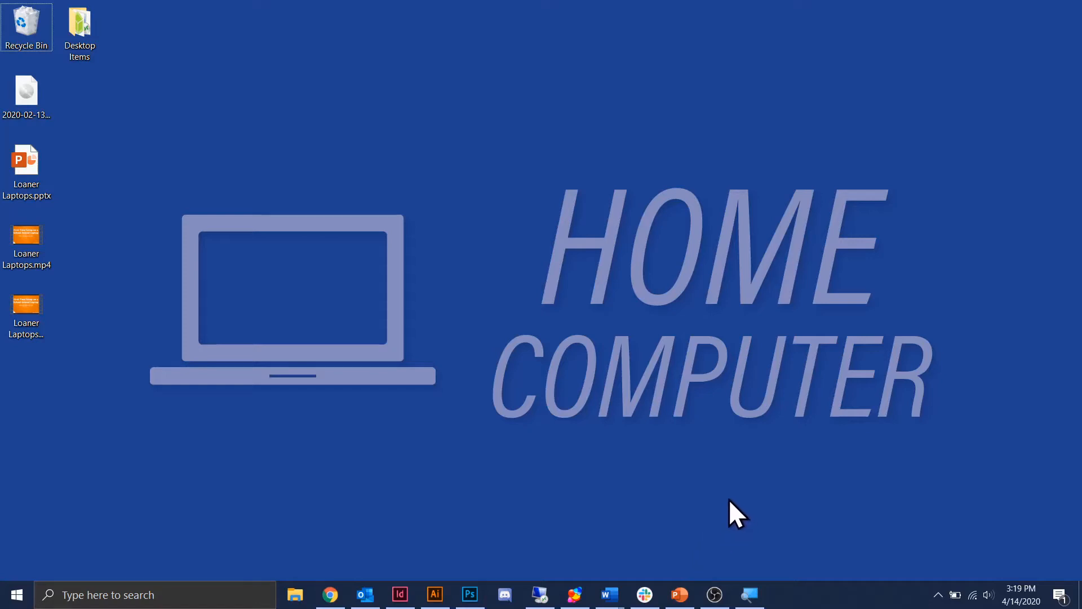
mouse_move(731, 519)
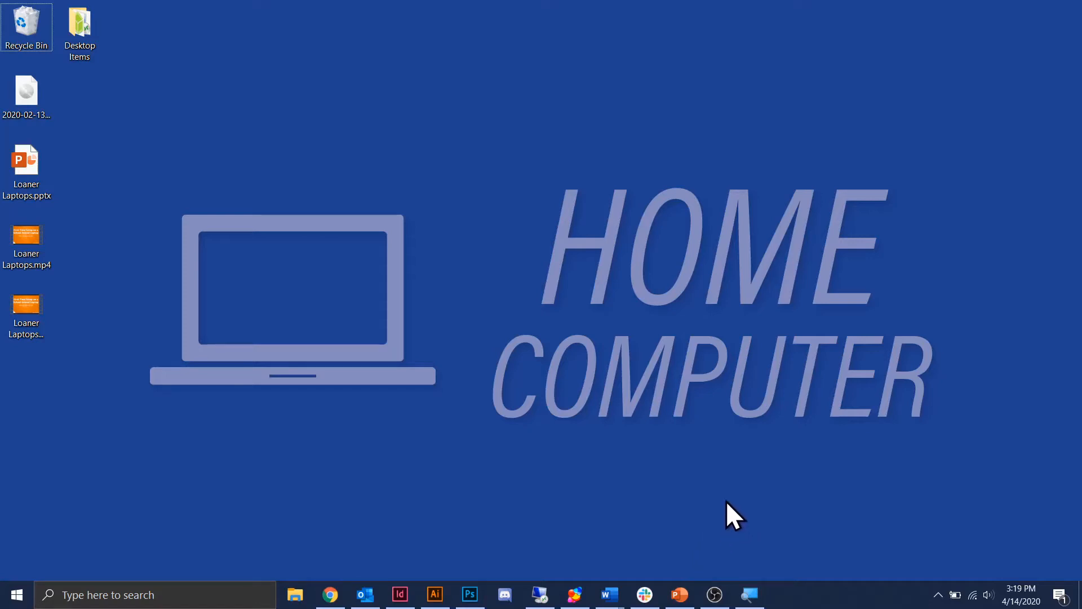
mouse_move(748, 505)
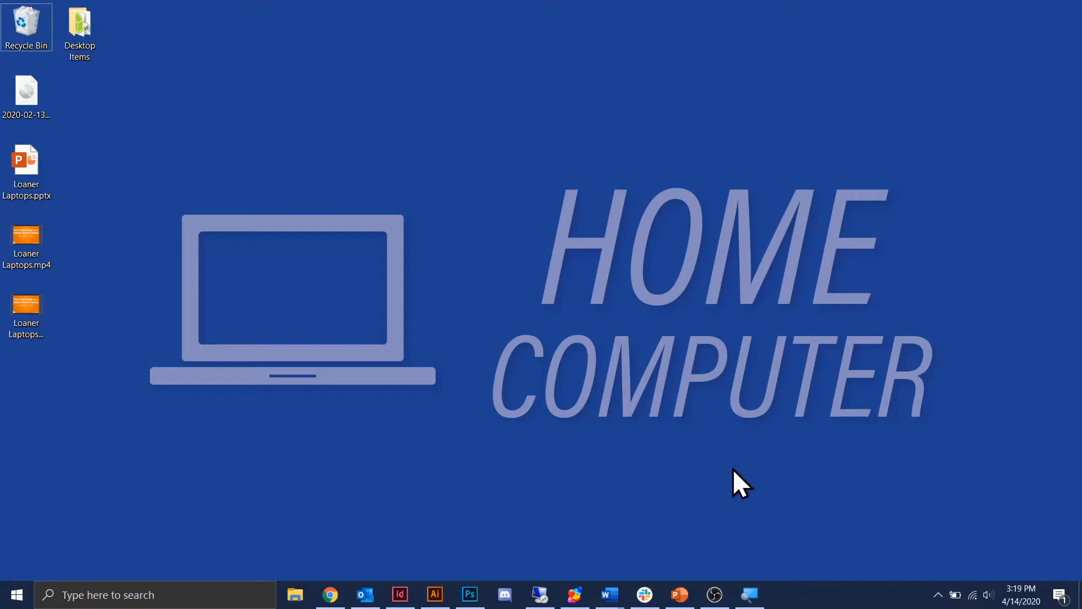
- Draw a text box from the slide's top-left to bottom-right corner on slide 1
left_click(678, 595)
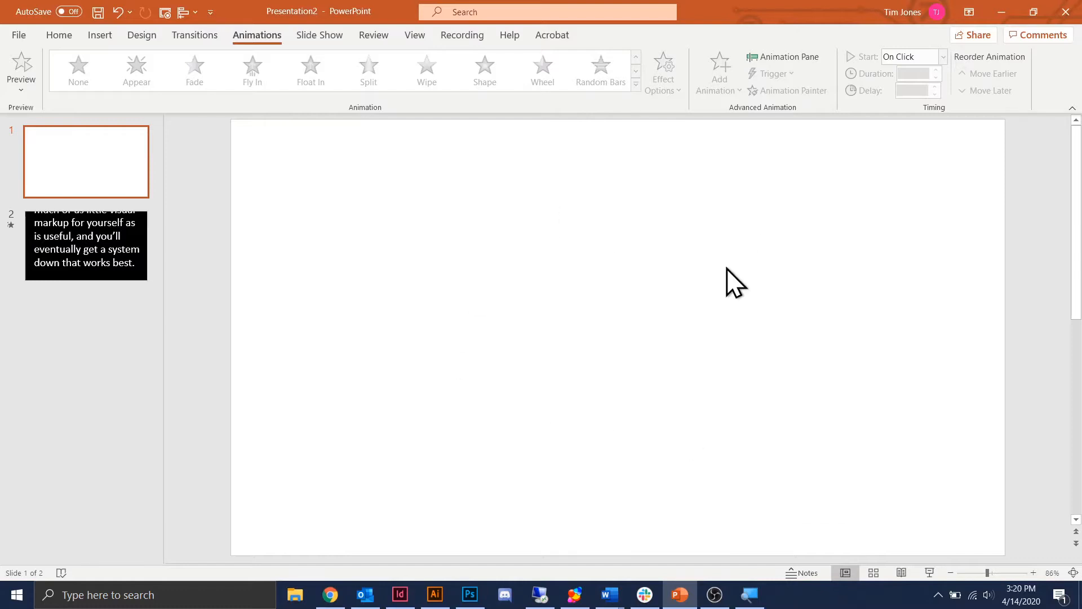
mouse_move(59, 35)
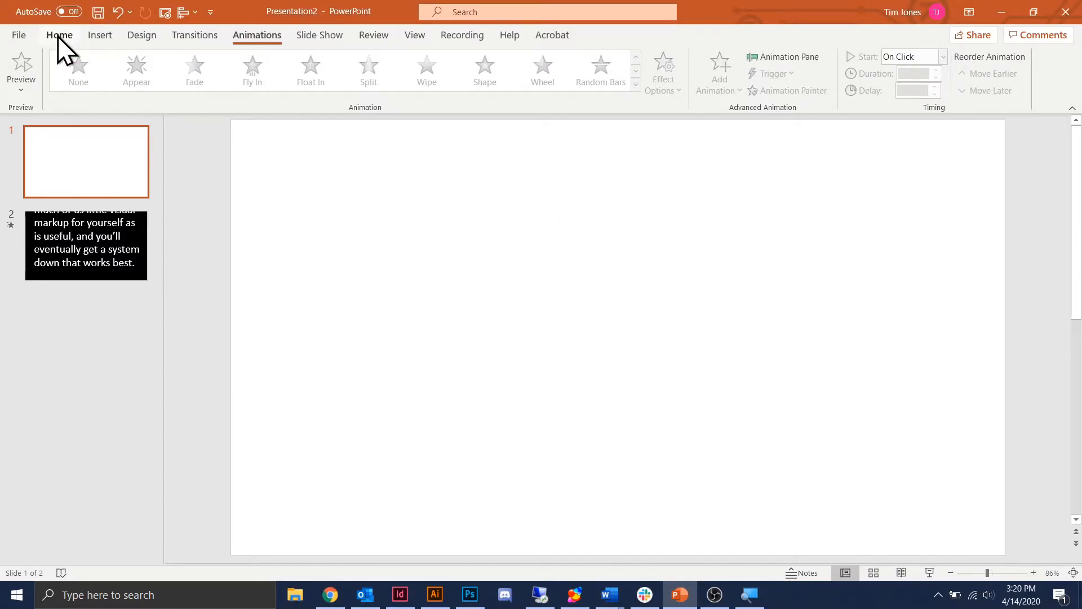
left_click(59, 34)
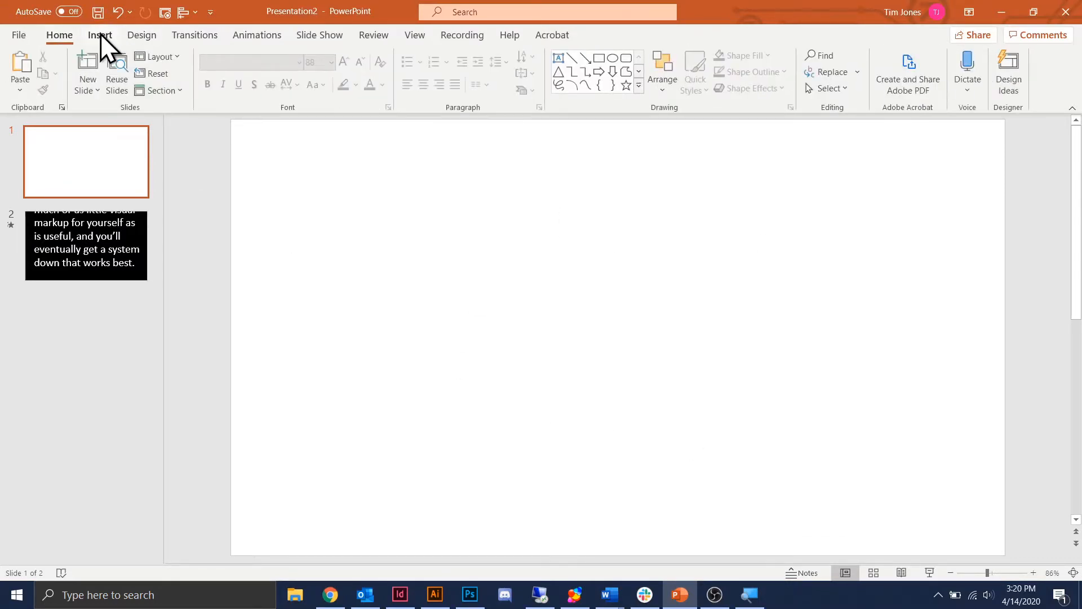
left_click(100, 35)
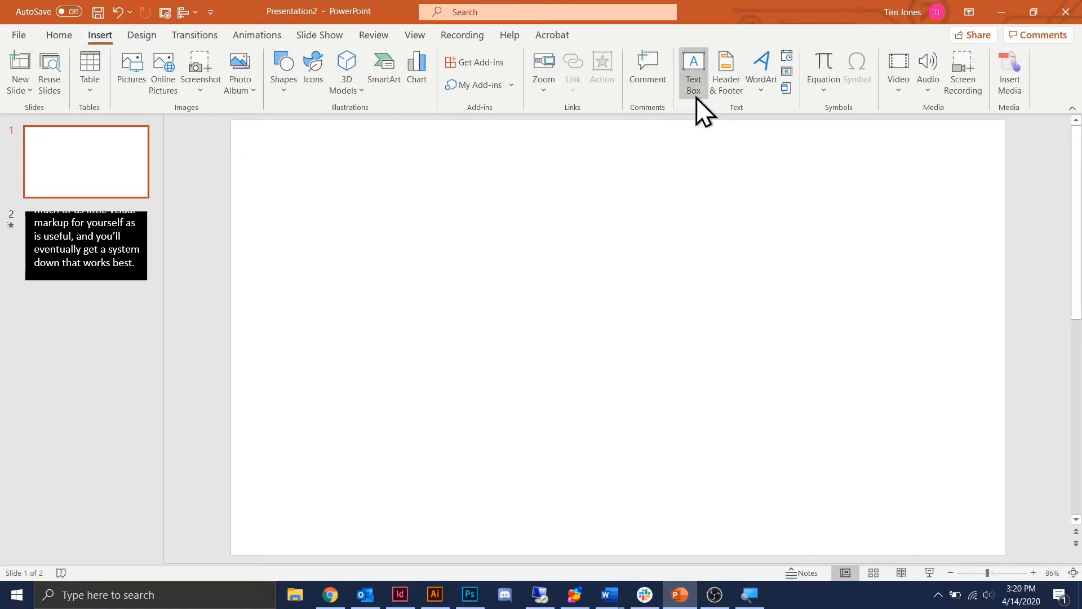
left_click(694, 68)
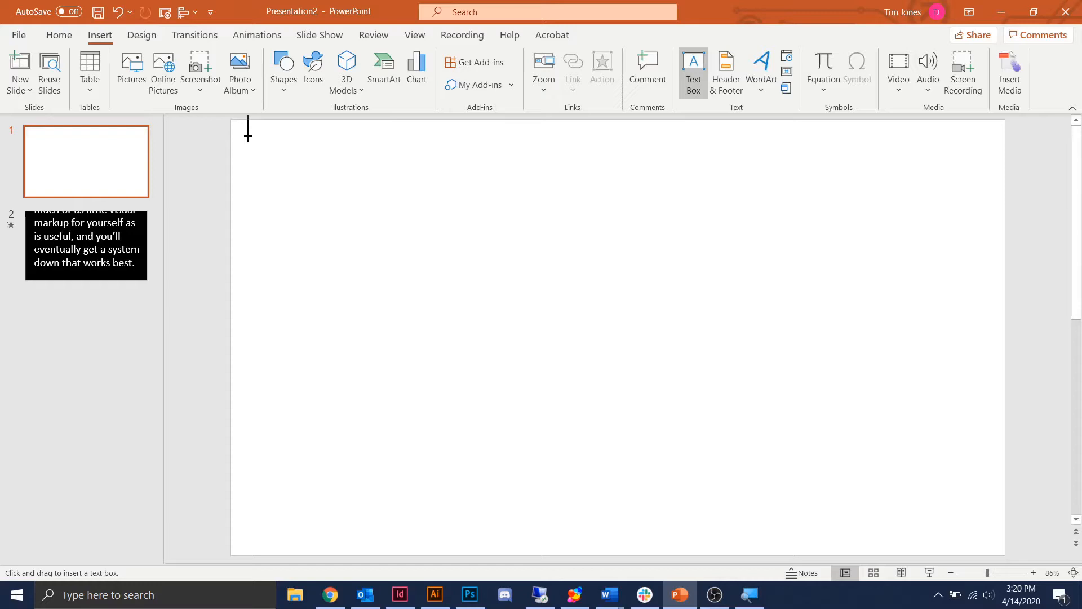
left_click_drag(249, 131, 984, 543)
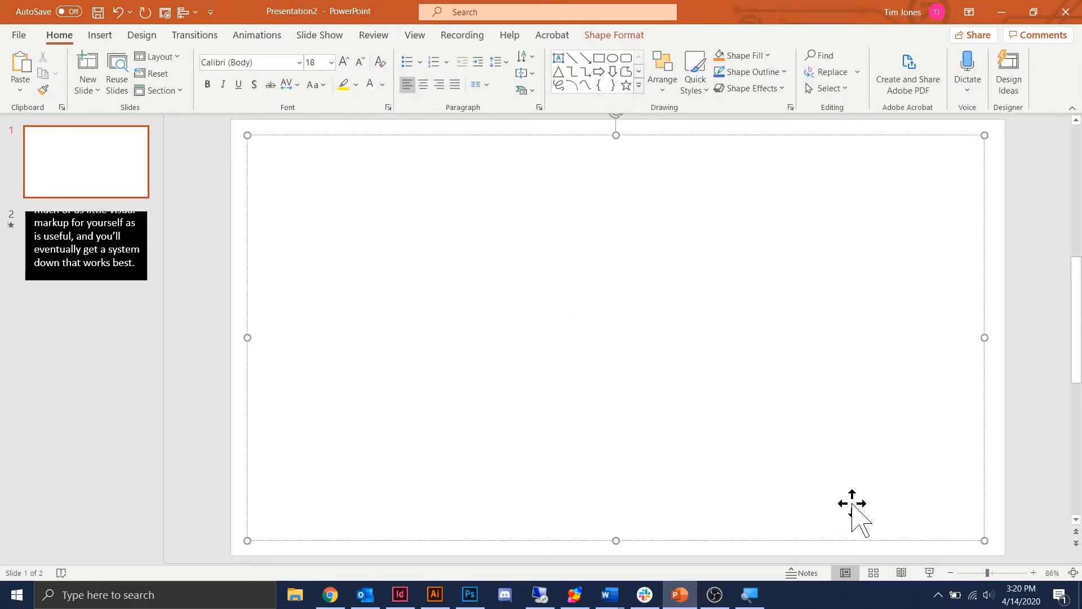
mouse_move(614, 594)
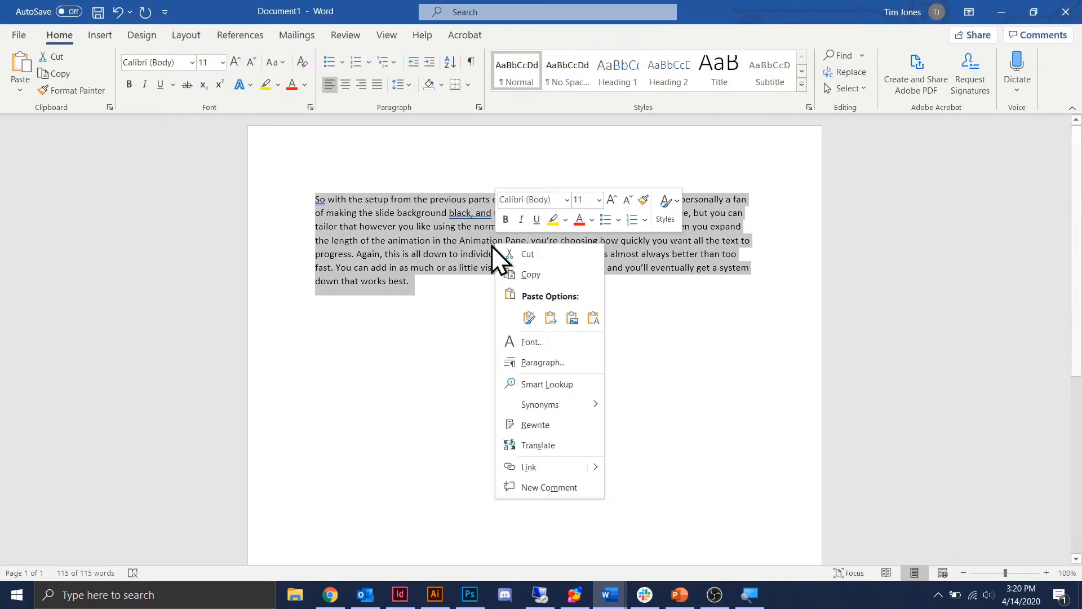
- Copy the Word paragraph and paste it into slide 1's text box
left_click(563, 288)
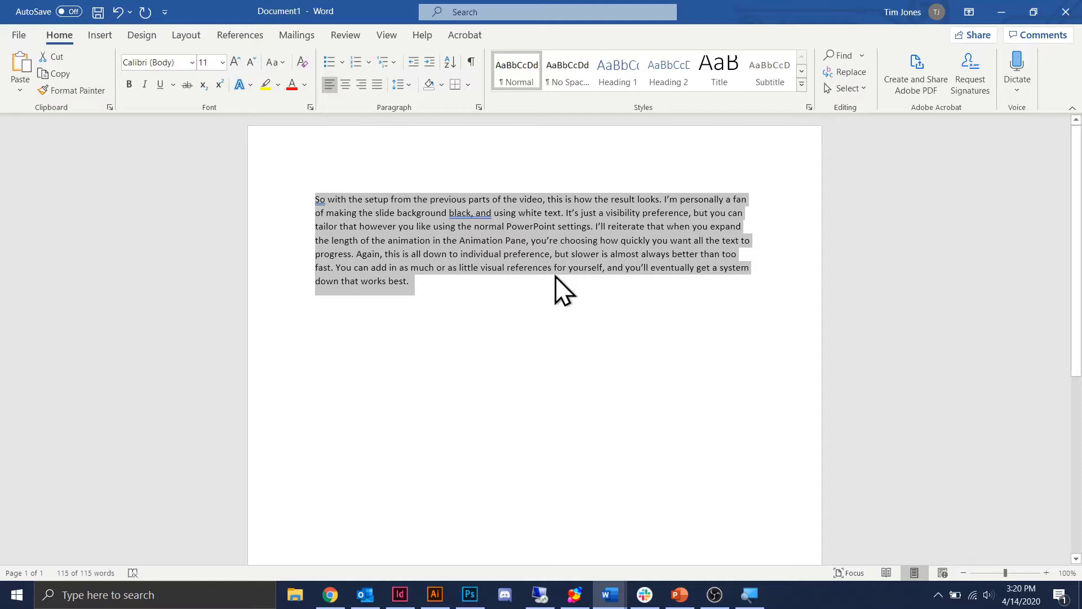
left_click(680, 595)
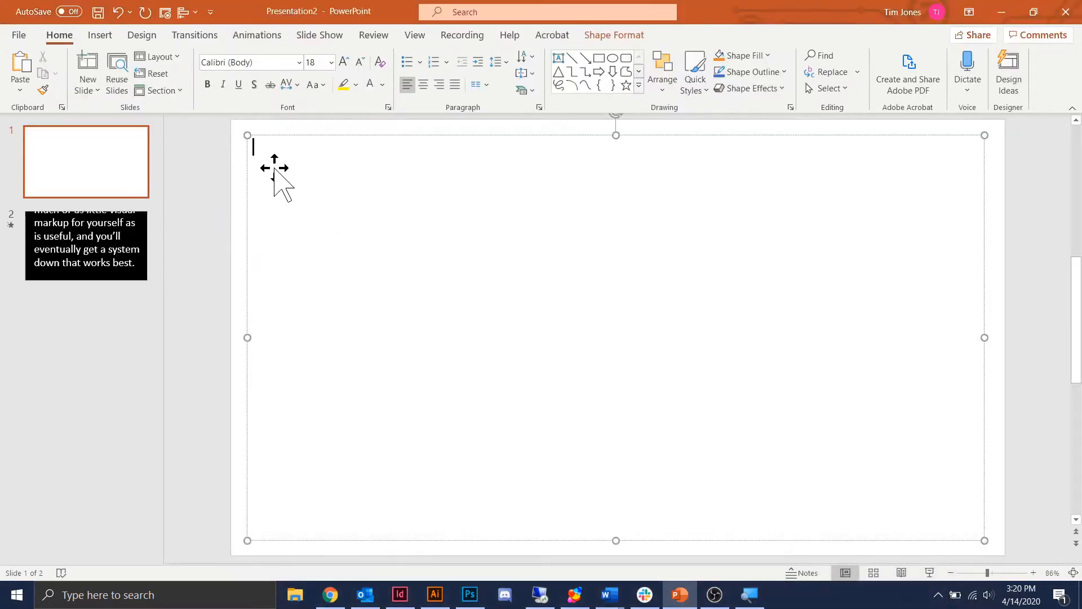
right_click(274, 169)
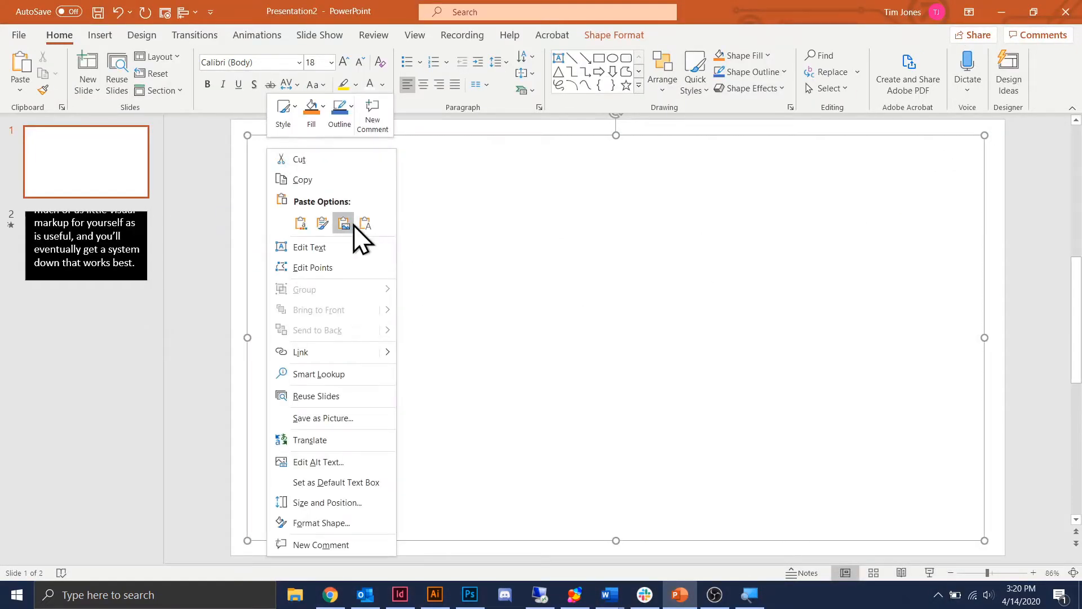
left_click(343, 224)
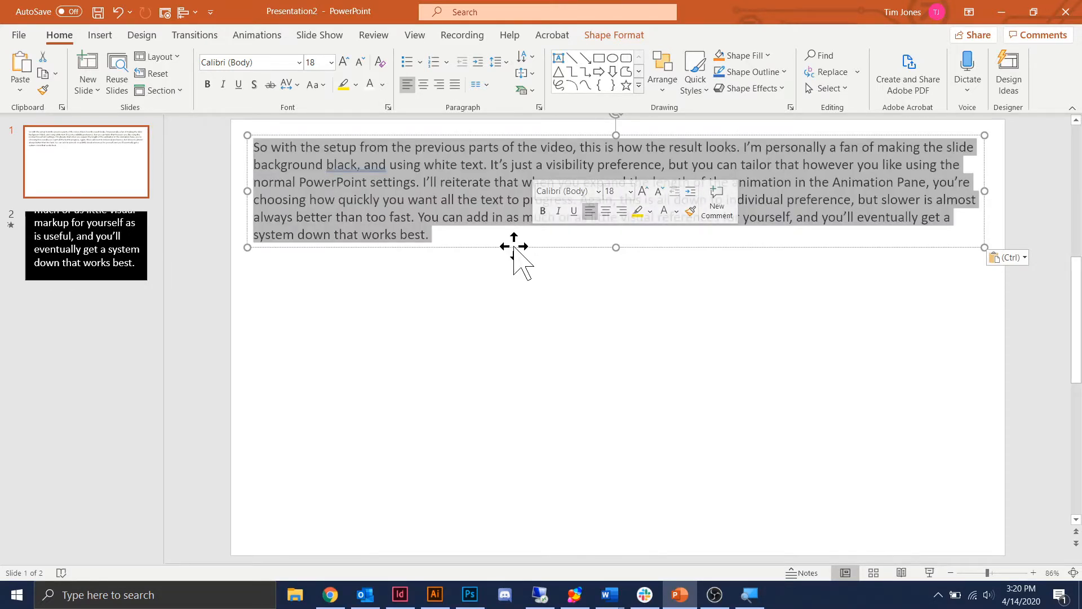
- Set the pasted paragraph to 72-point font and select the whole text box
left_click(344, 62)
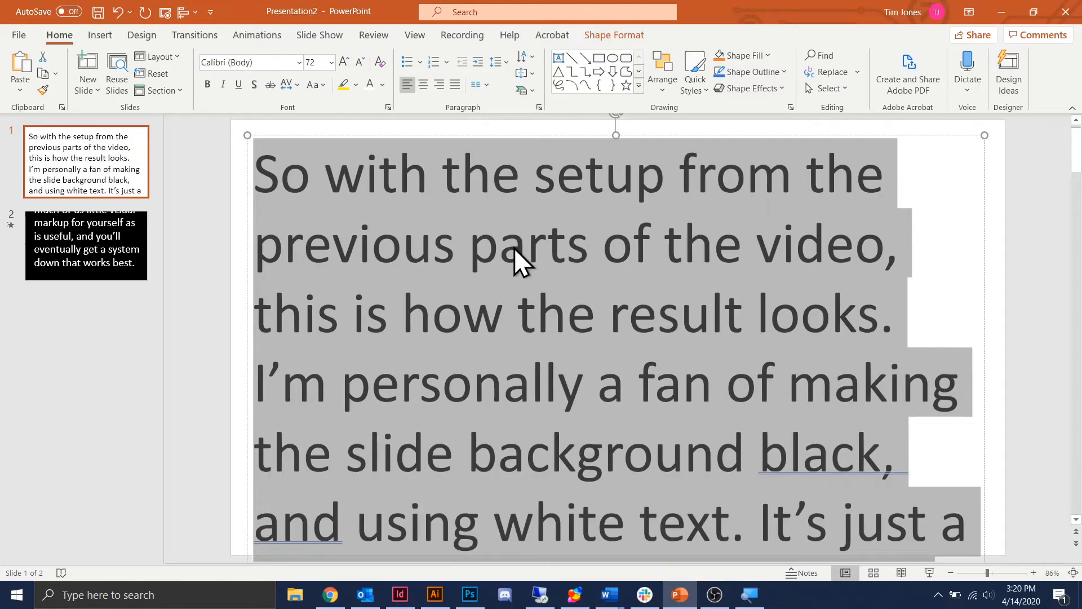
mouse_move(1005, 213)
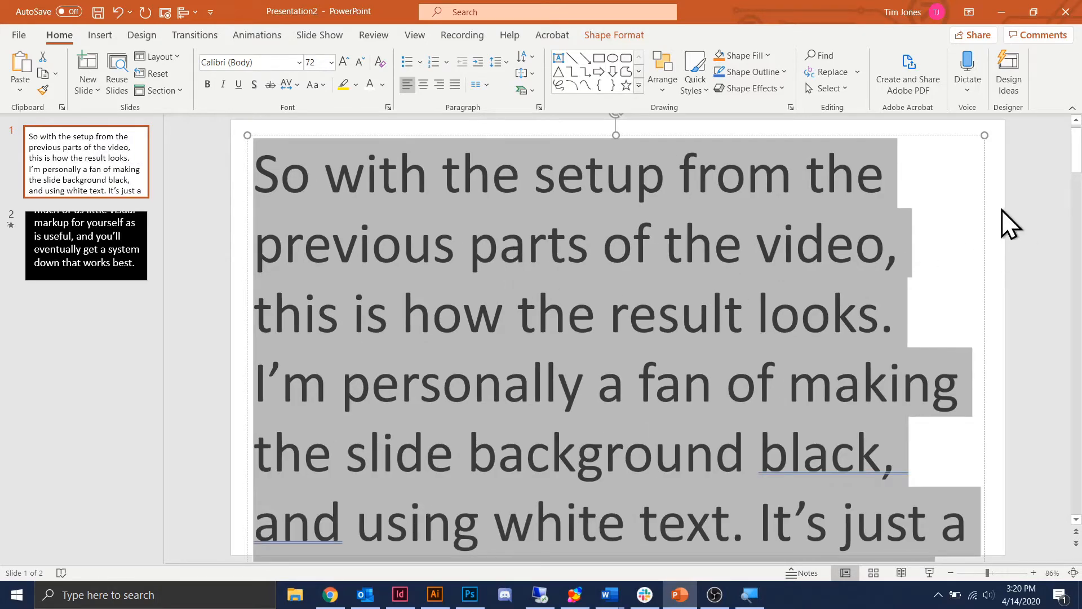
left_click(386, 227)
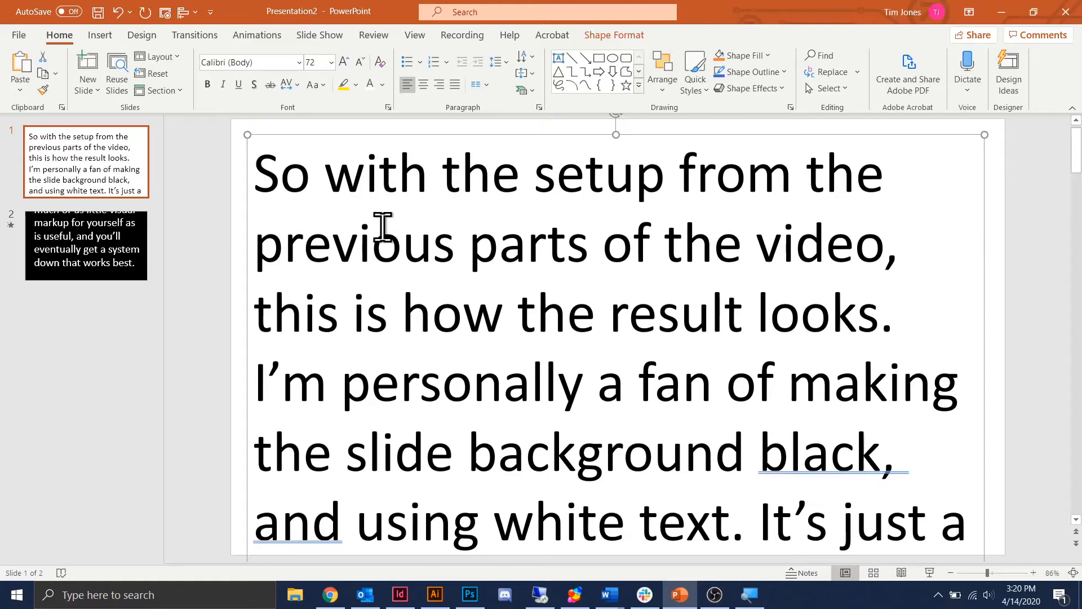
mouse_move(246, 542)
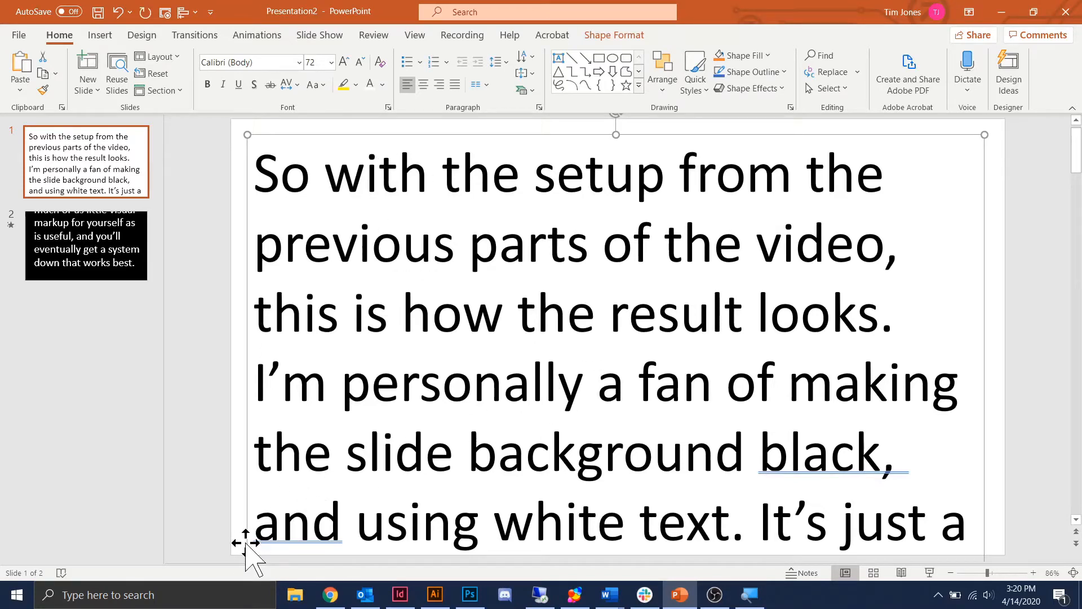
mouse_move(305, 128)
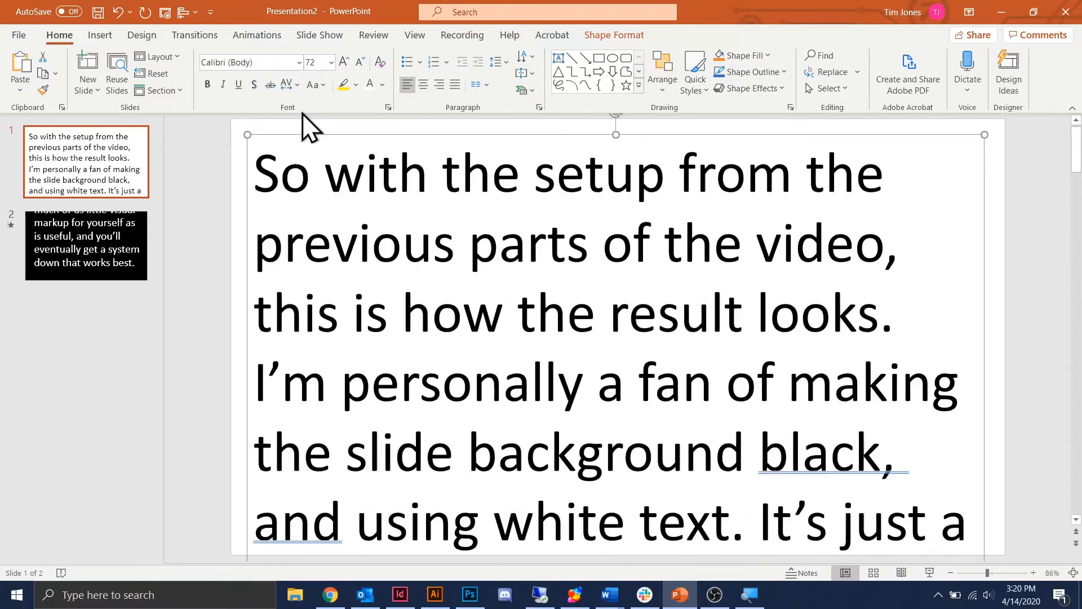
scroll("down", 3)
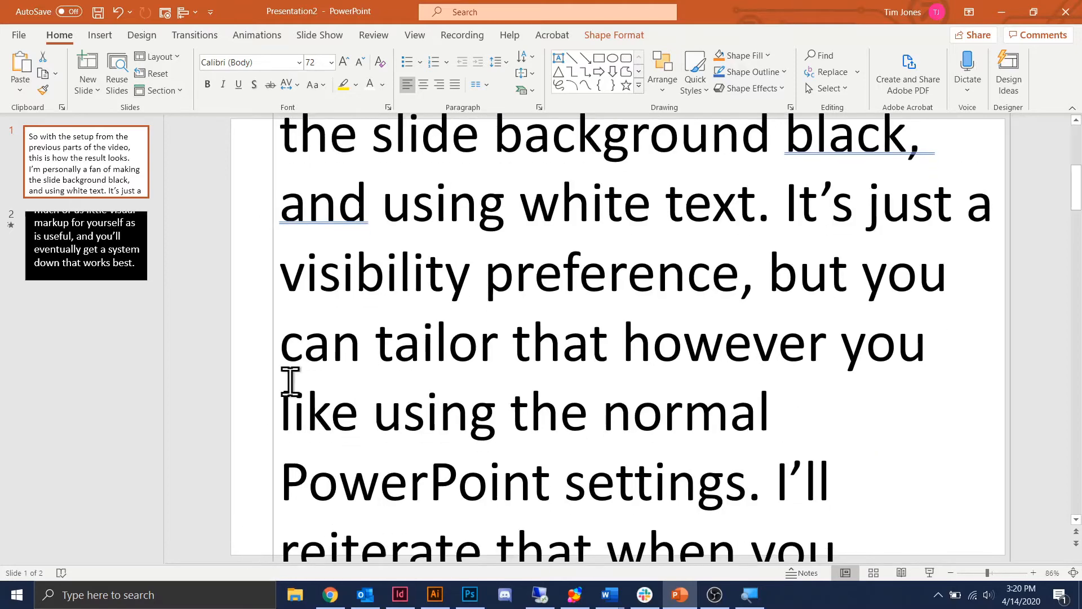
scroll("down", 3)
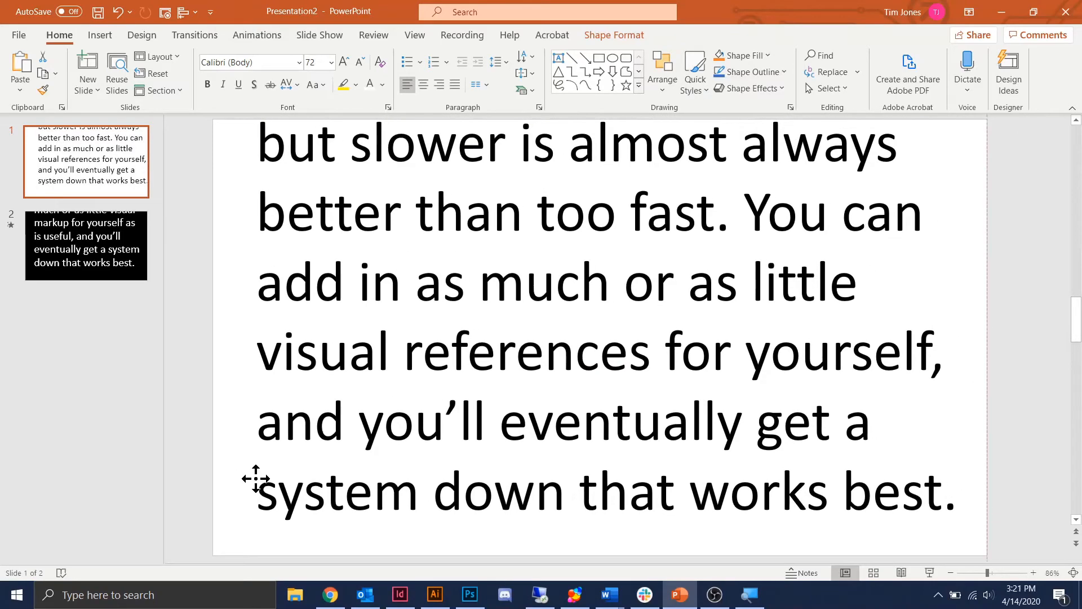
left_click(293, 473)
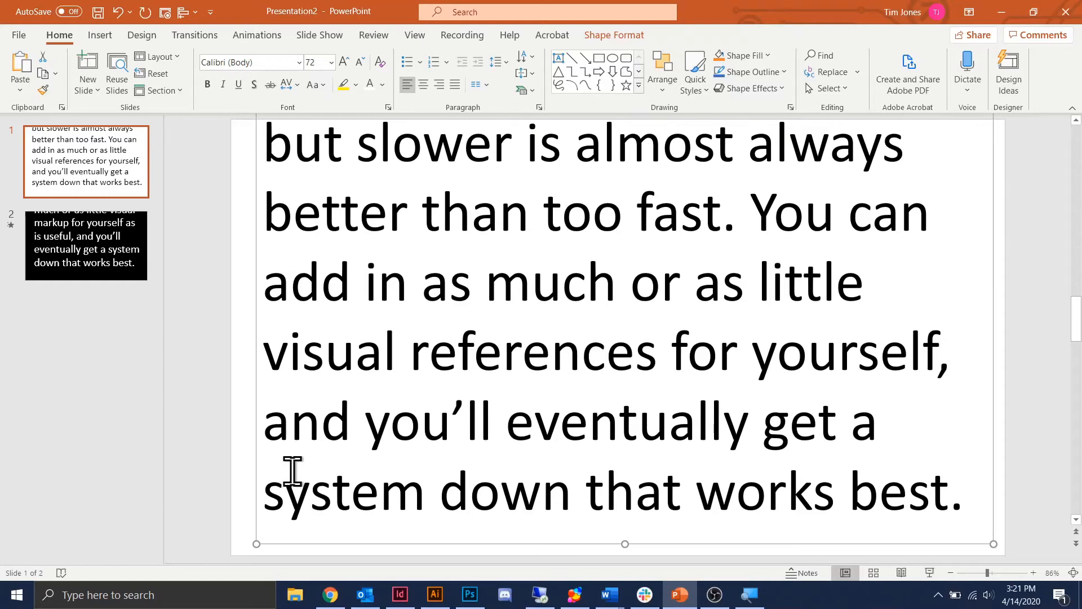
mouse_move(380, 529)
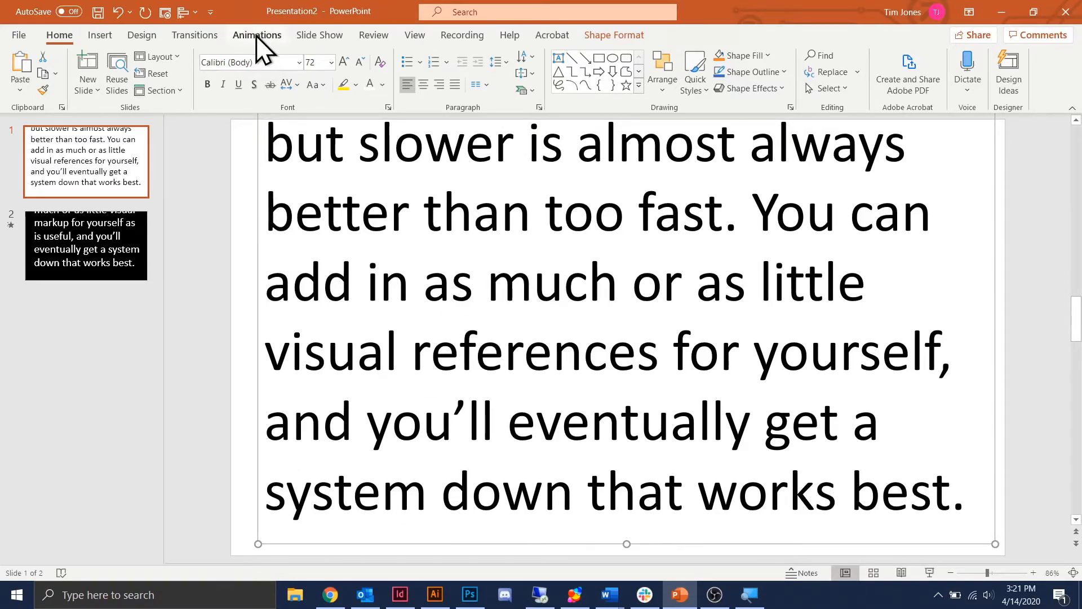
- Apply the Fly In effect from More Entrance Effects to the text box
left_click(257, 35)
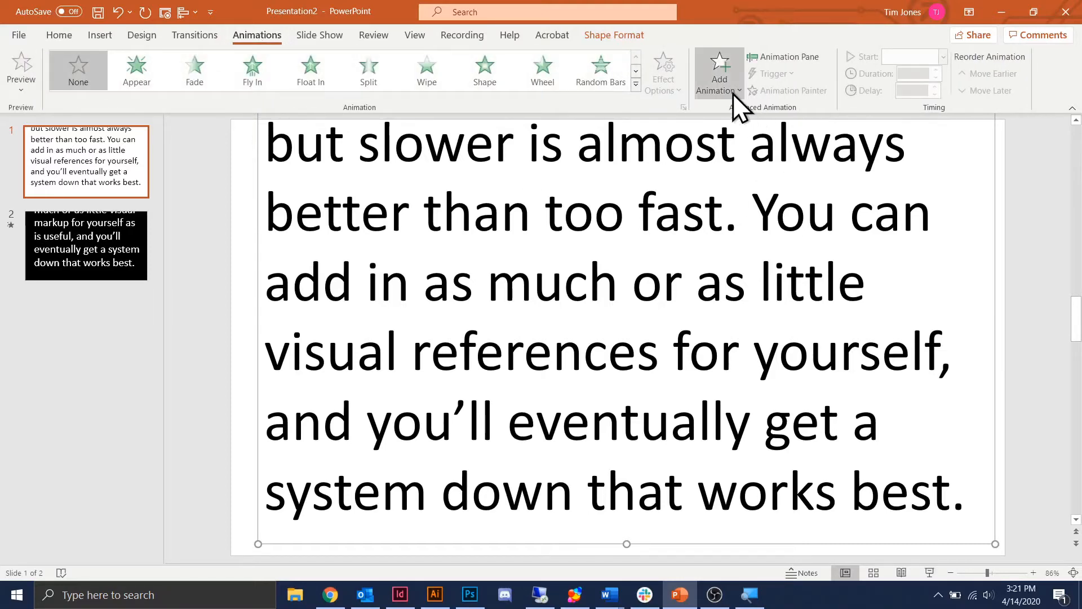
left_click(720, 70)
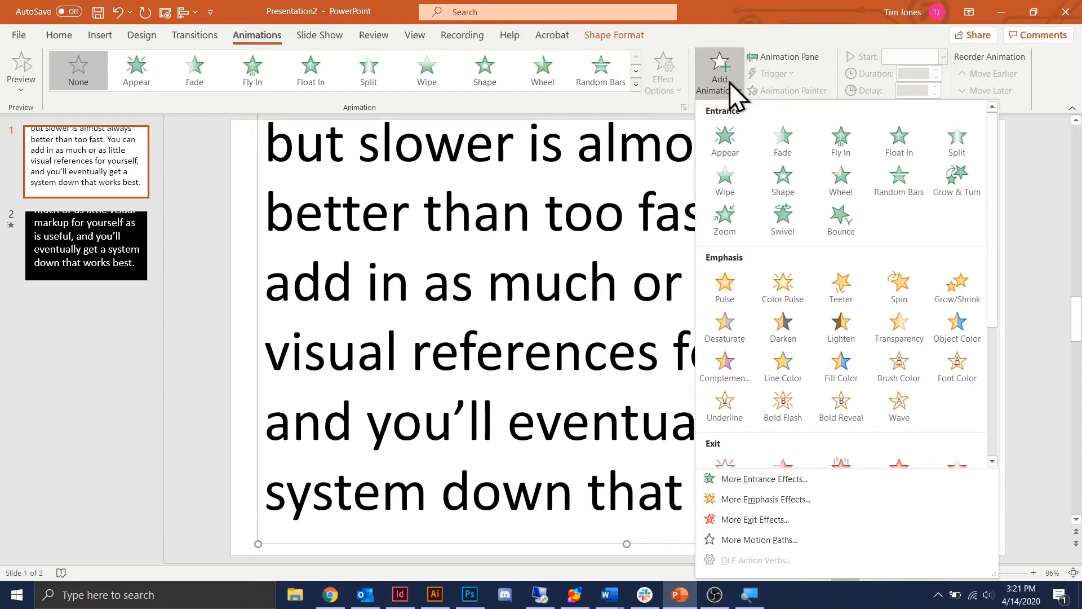
mouse_move(818, 488)
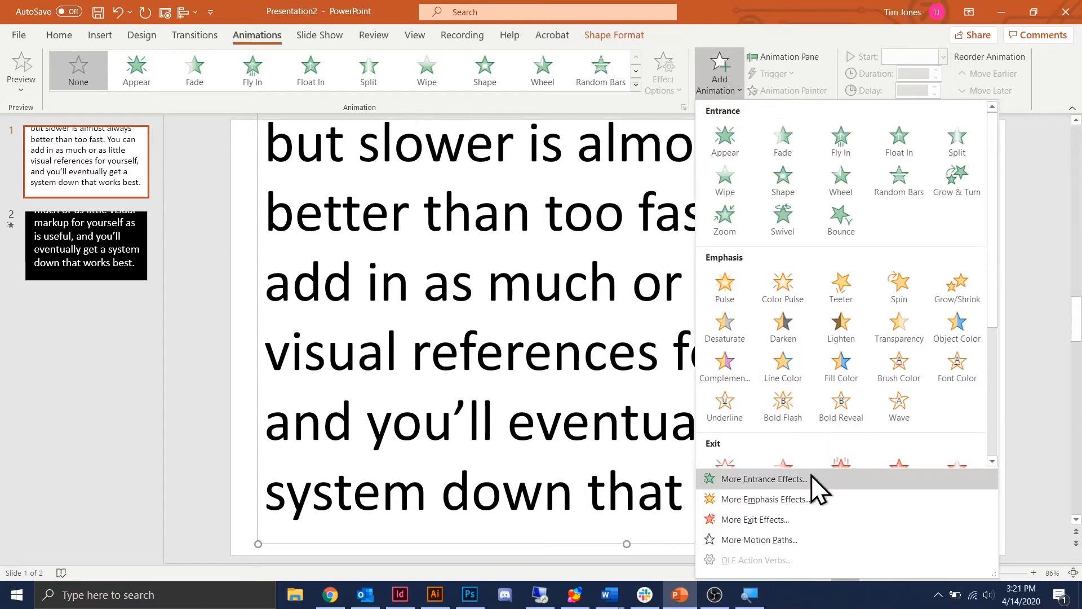
left_click(762, 478)
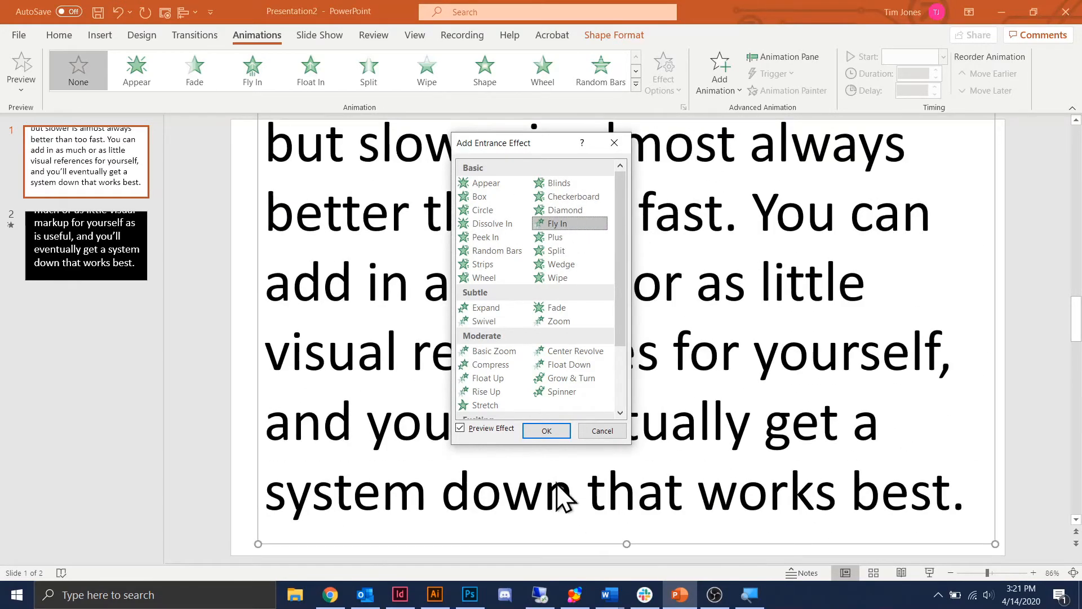
mouse_move(552, 443)
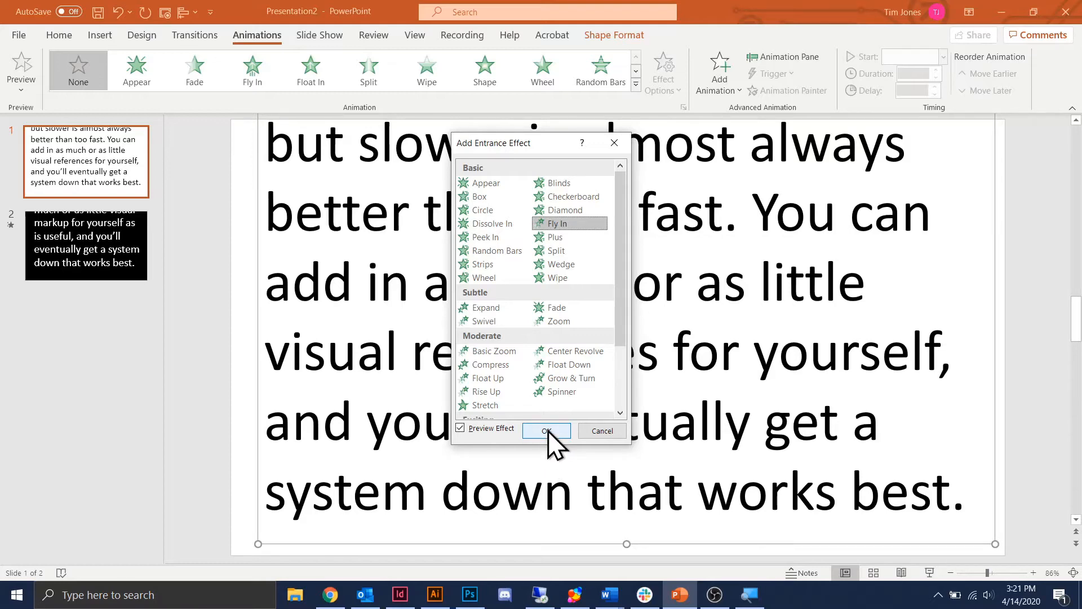
left_click(546, 430)
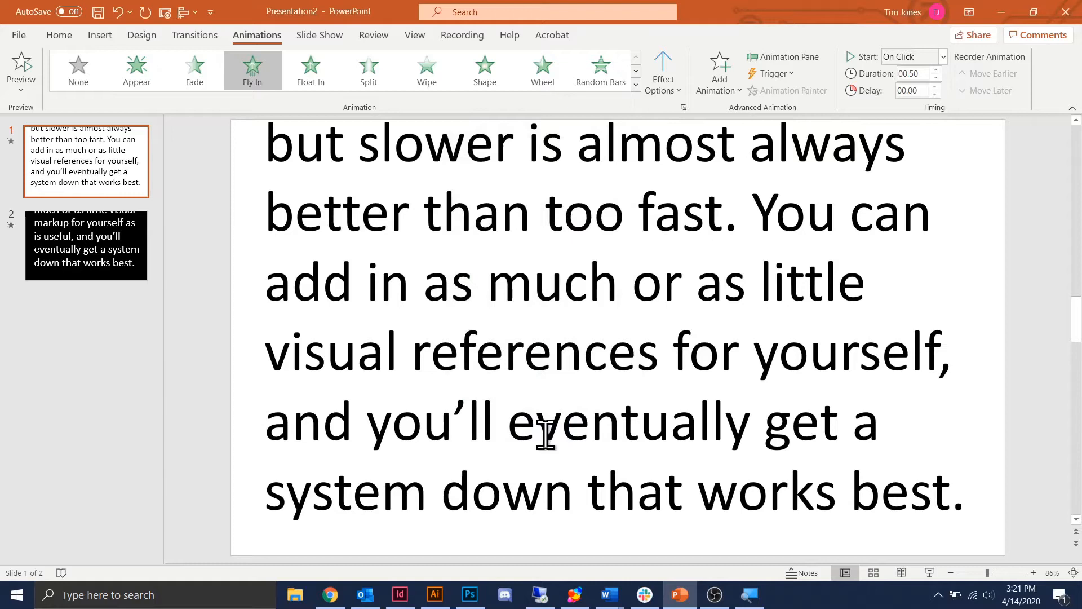
mouse_move(759, 236)
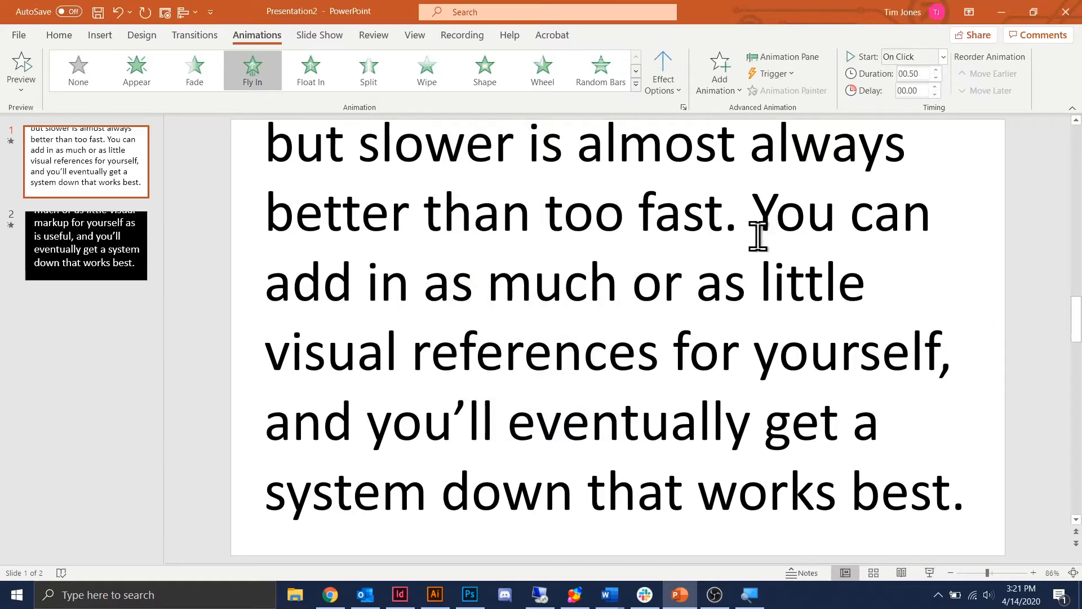
mouse_move(786, 56)
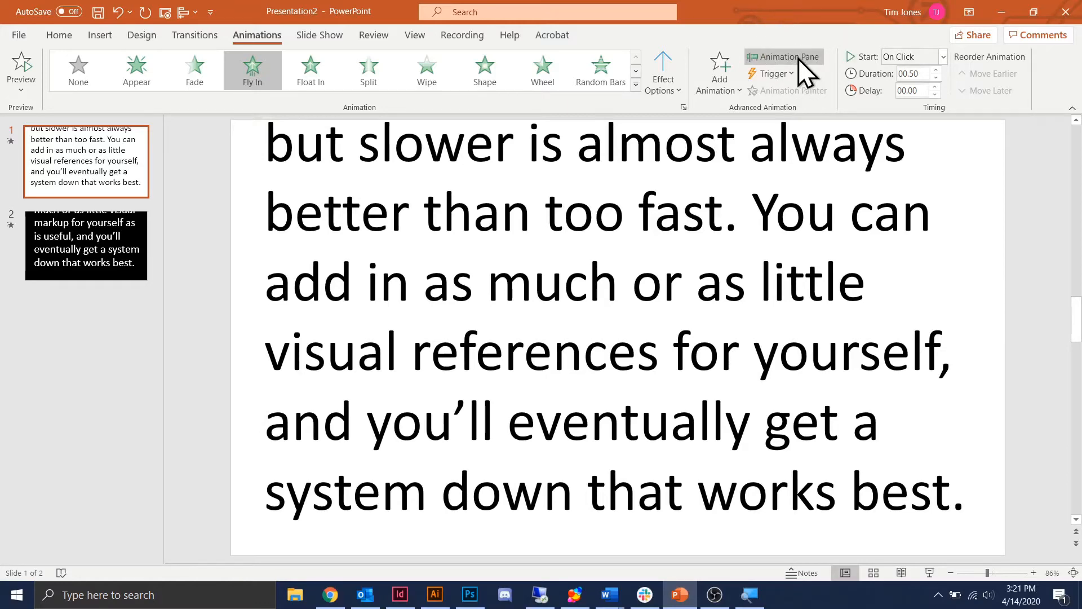
- Show the Animation Pane listing the text box's Fly In effect
left_click(789, 57)
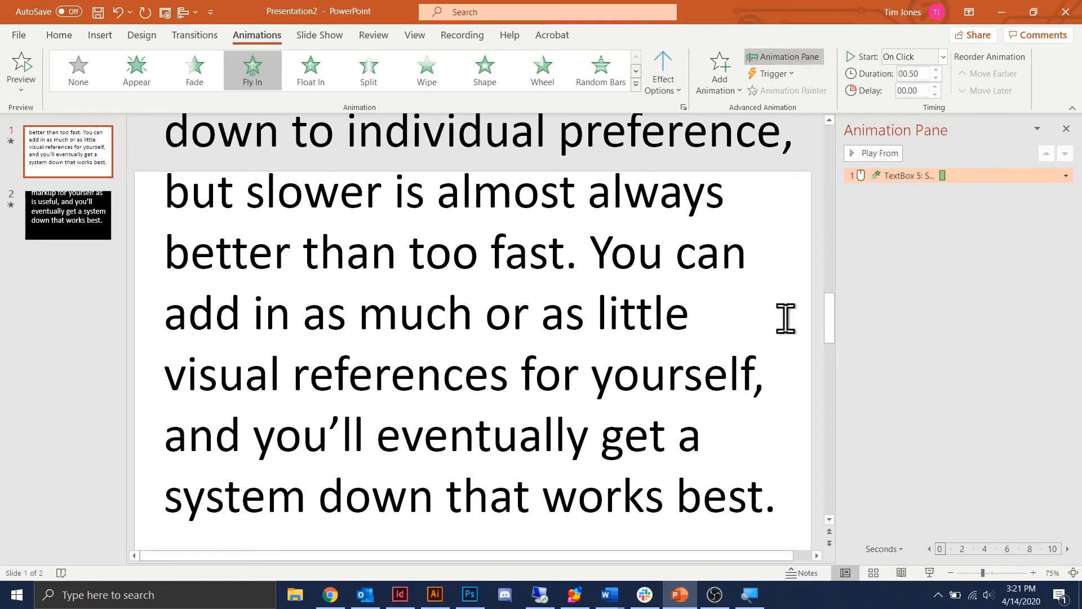
mouse_move(952, 229)
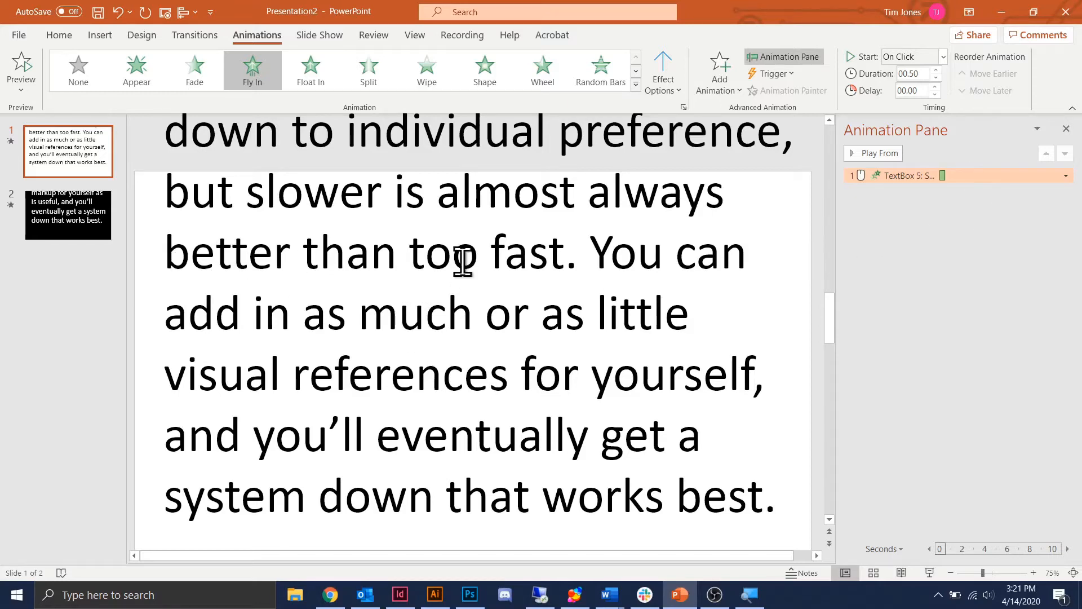
mouse_move(940, 201)
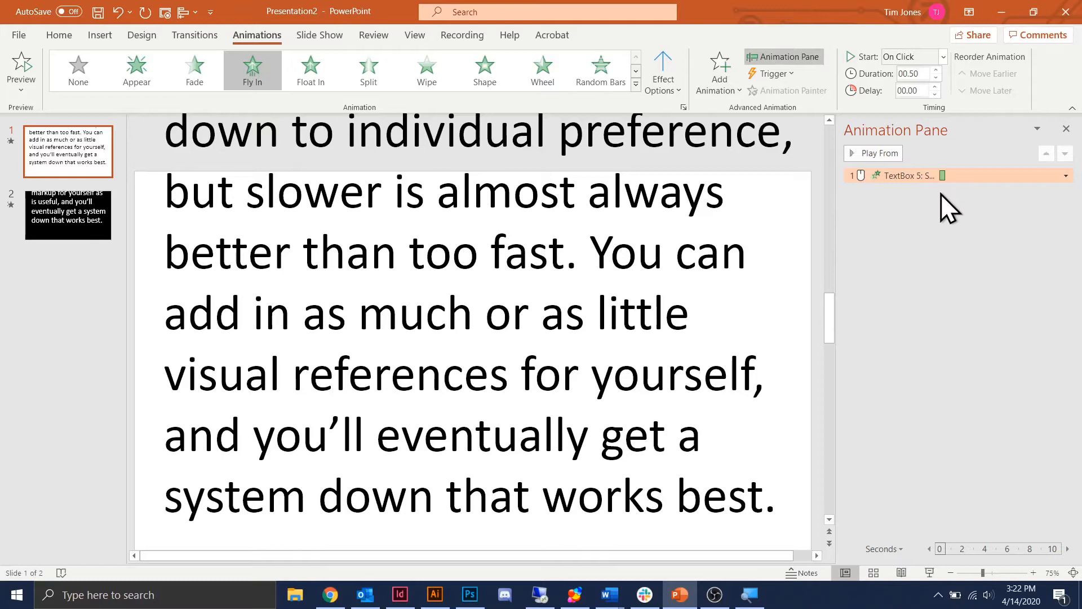
mouse_move(947, 176)
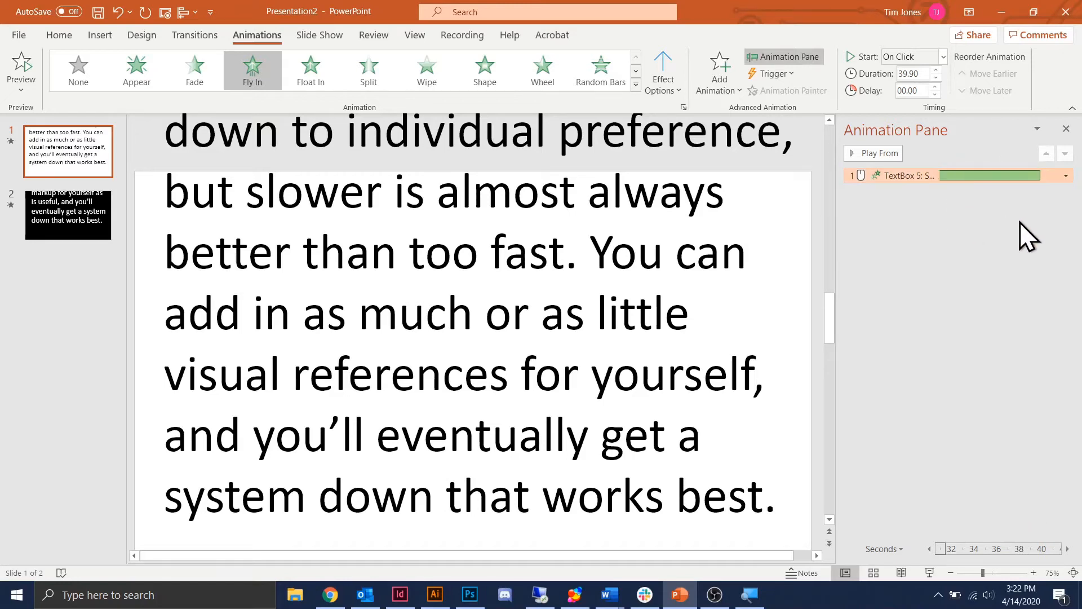
mouse_move(938, 204)
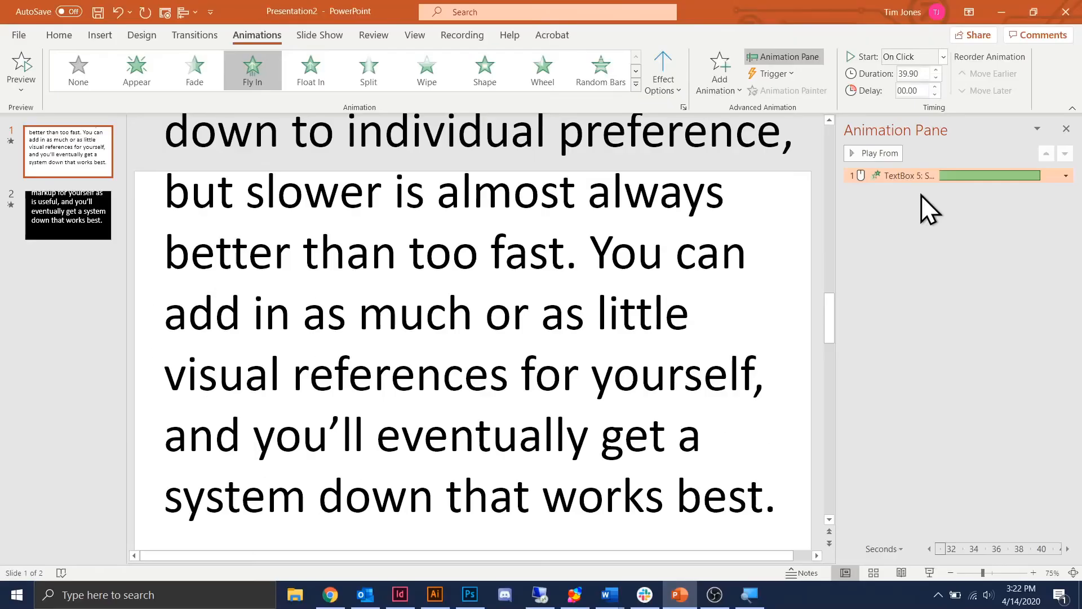
mouse_move(939, 294)
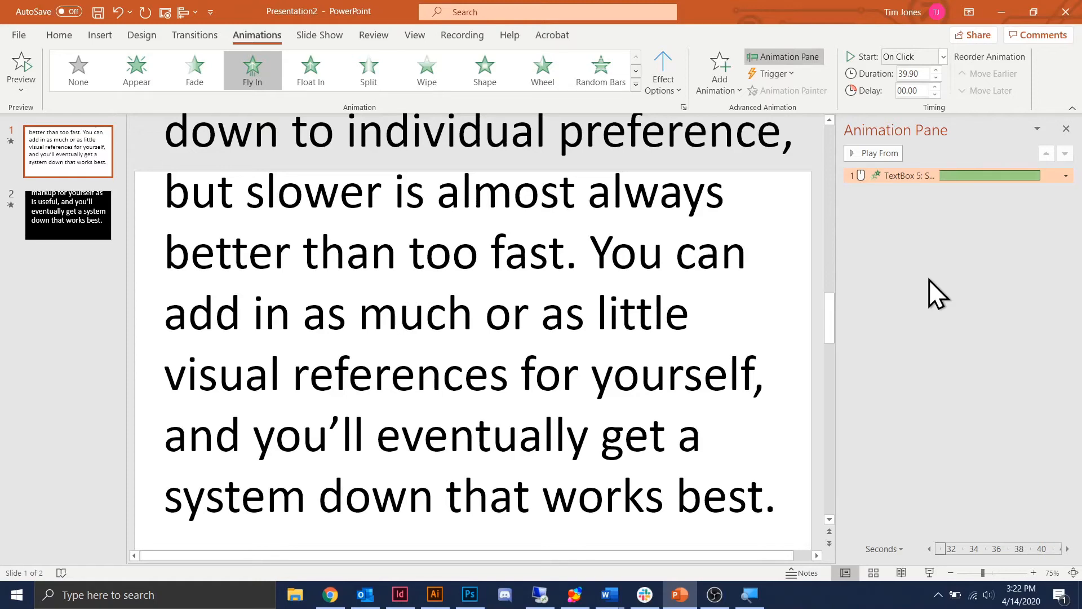
mouse_move(910, 304)
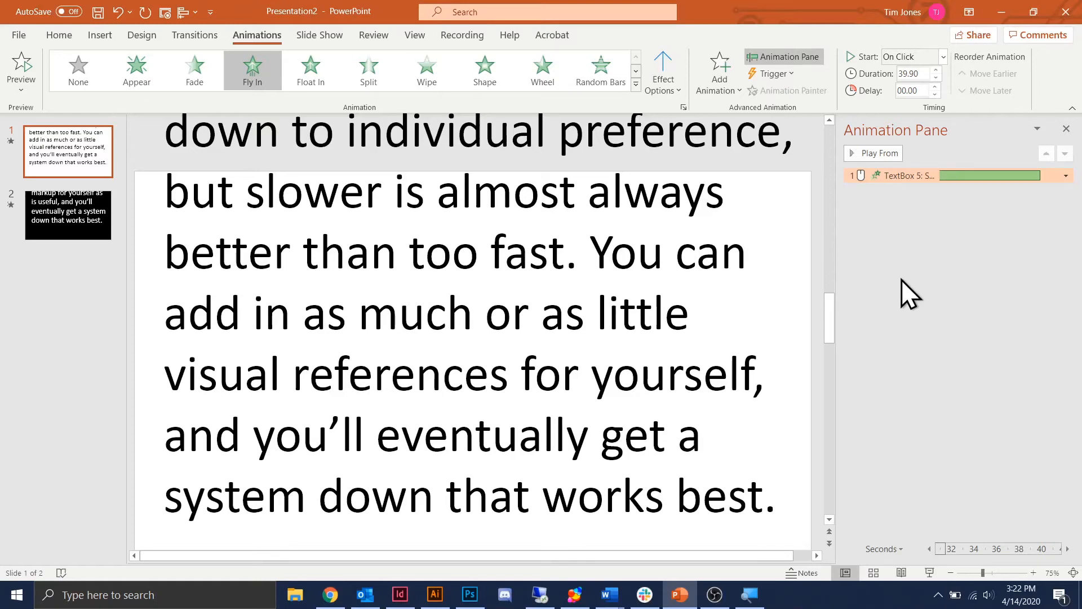
mouse_move(54, 234)
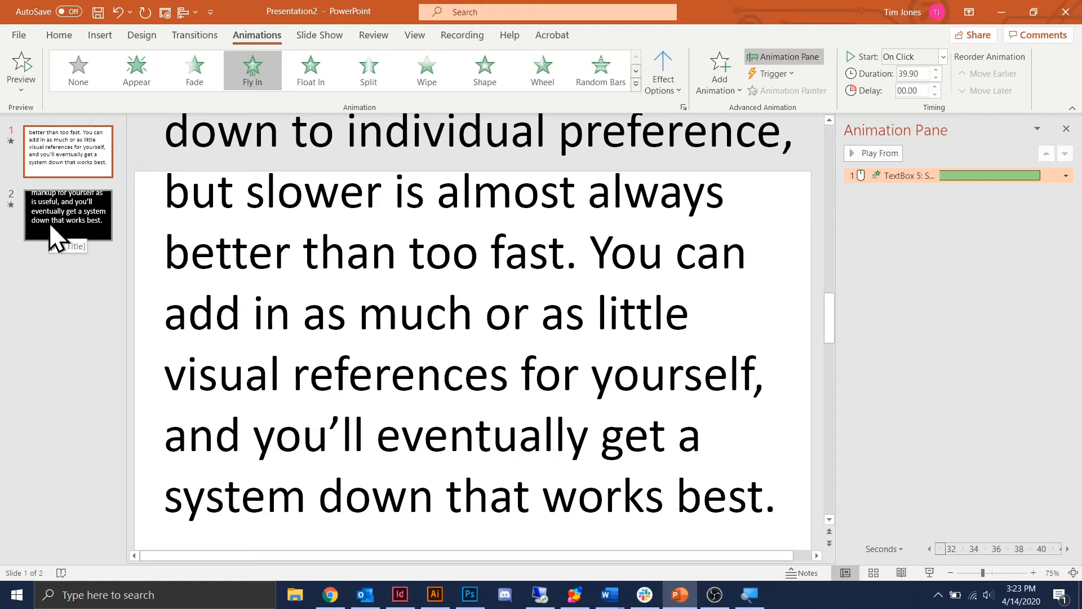
left_click(67, 215)
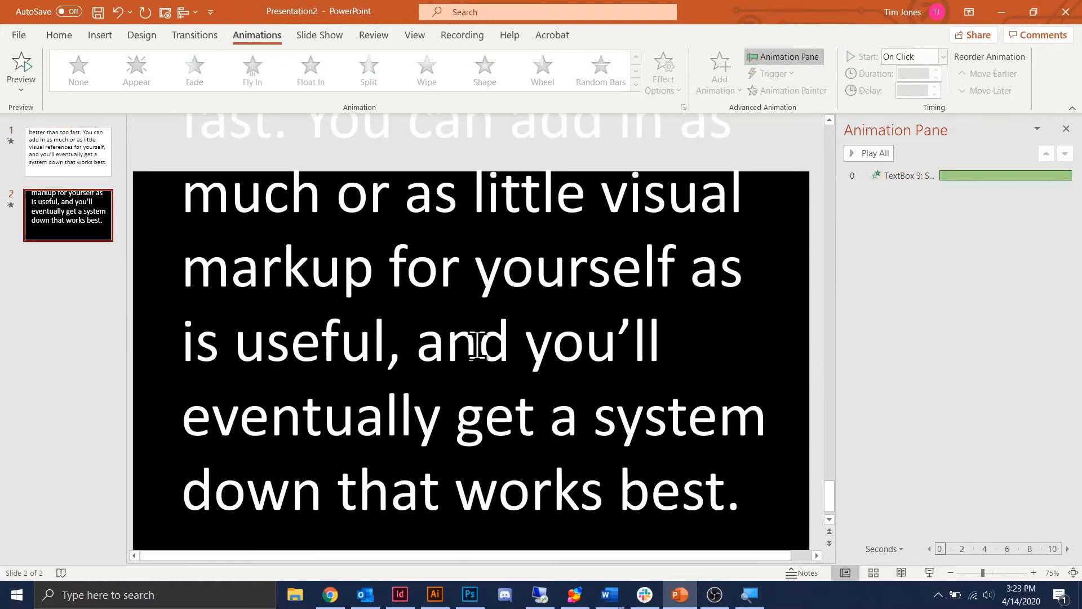
mouse_move(715, 358)
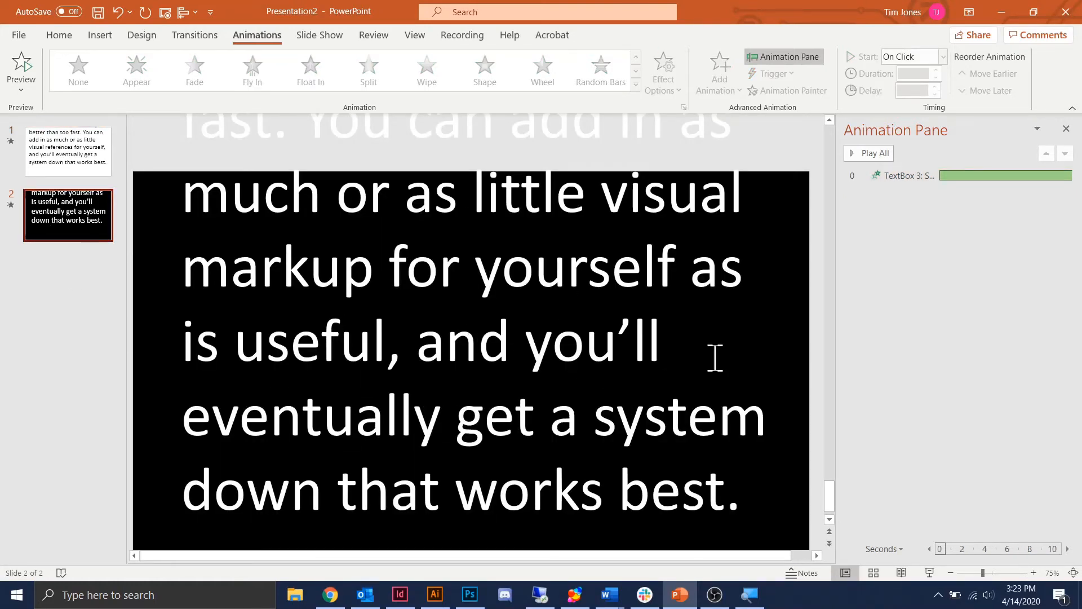
left_click(68, 151)
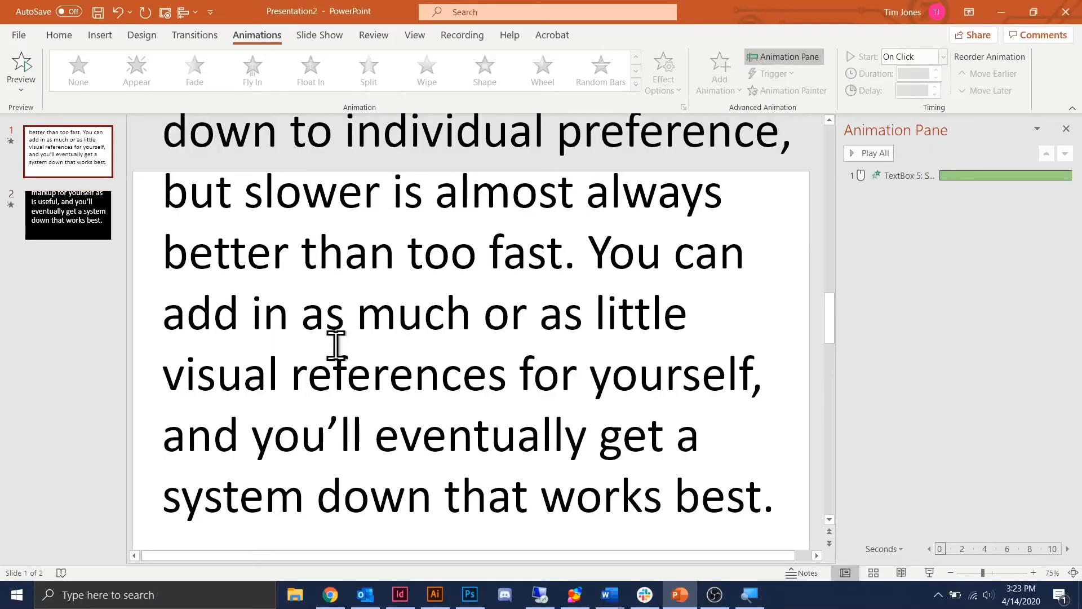
left_click(68, 216)
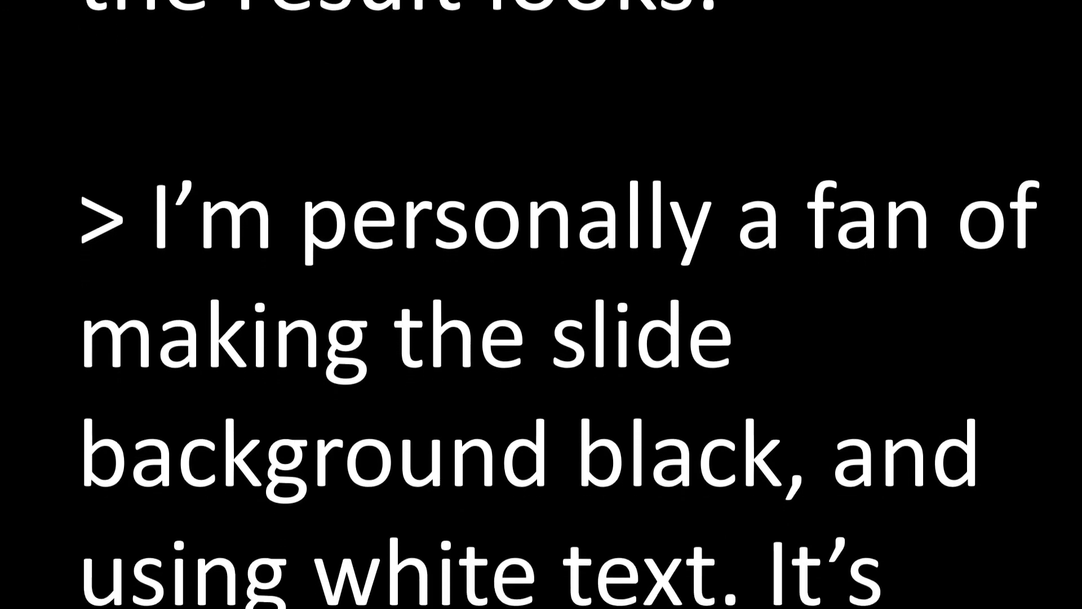
- Scroll through the running slide show as the text rolls upward
scroll("down", 3)
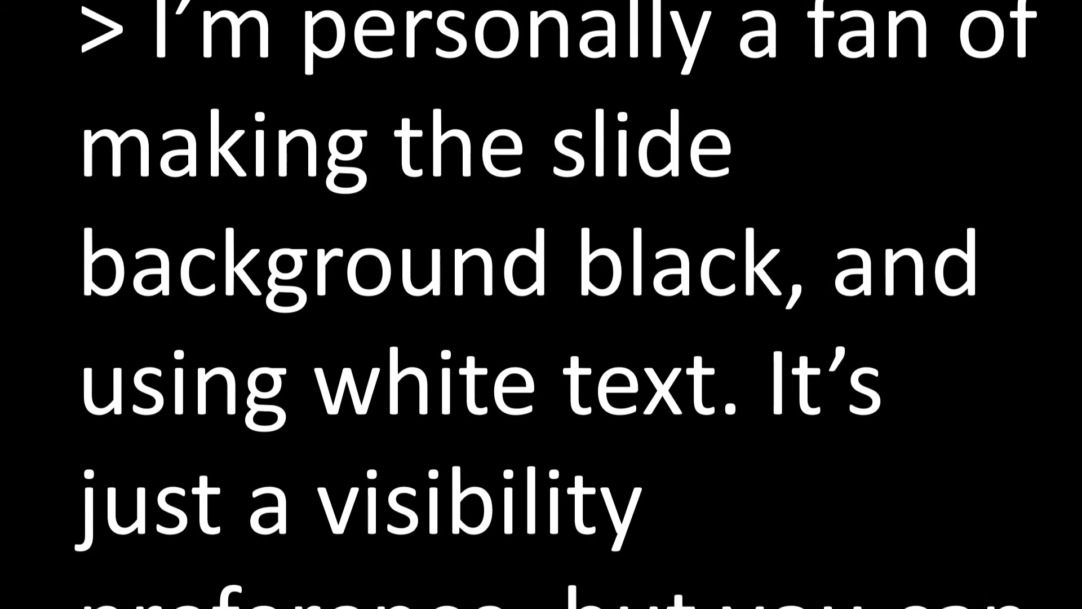
scroll("down", 3)
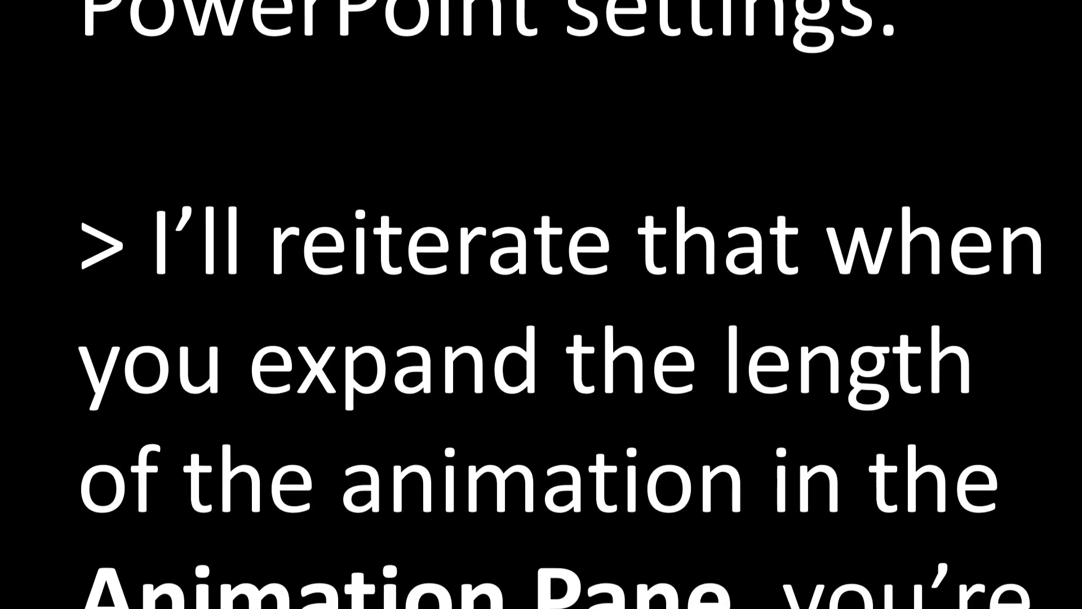
scroll("down", 3)
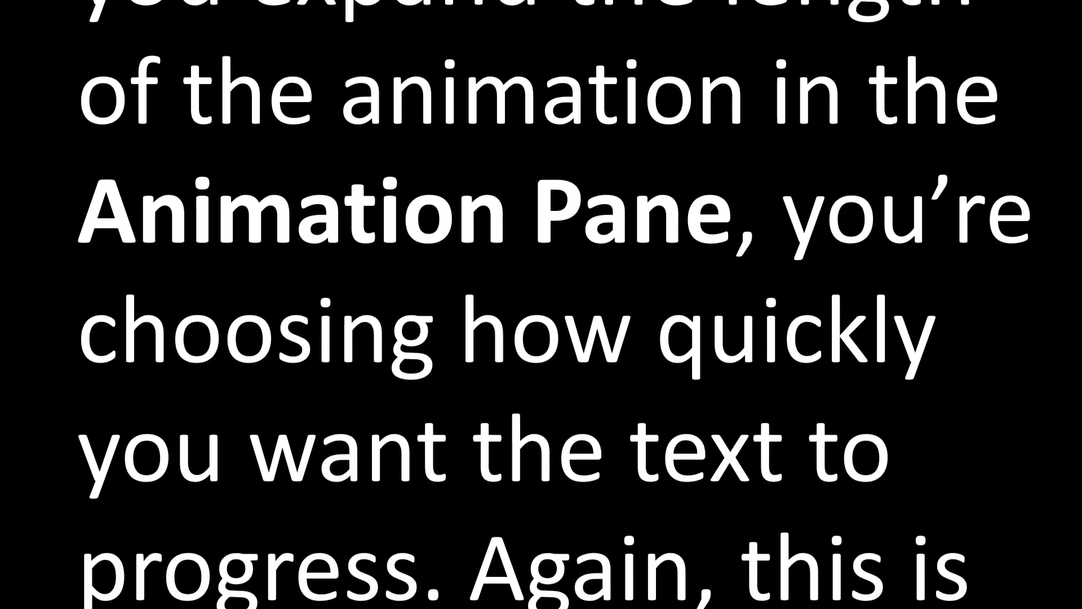
scroll("down", 3)
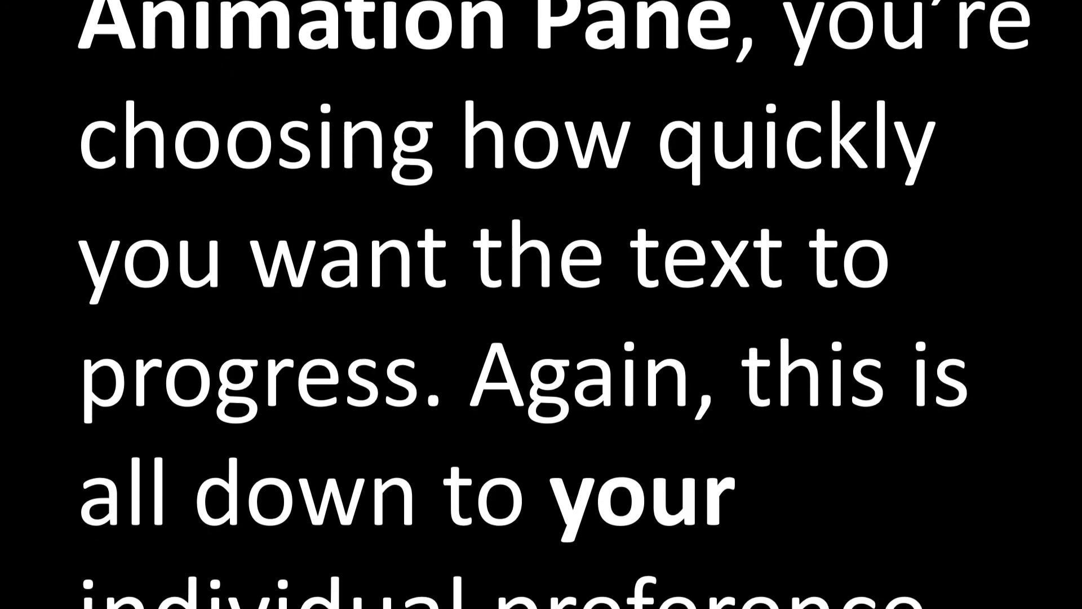